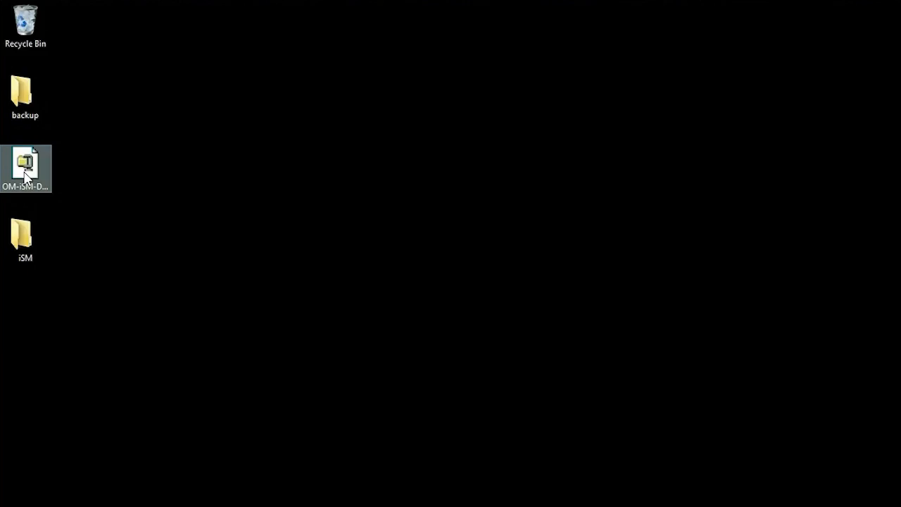
Unzip the OM-iSM self-extracting package and browse into the extracted iSM windows folder.
double_click(25, 163)
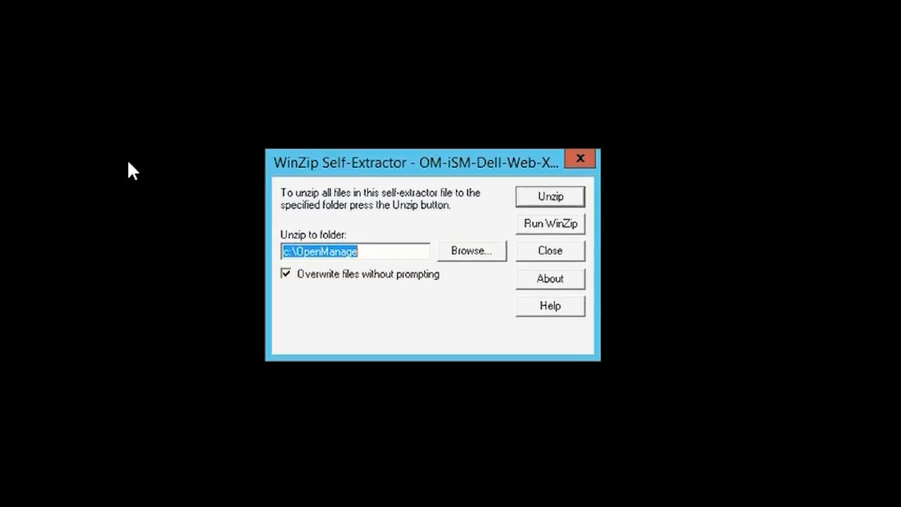
click(549, 197)
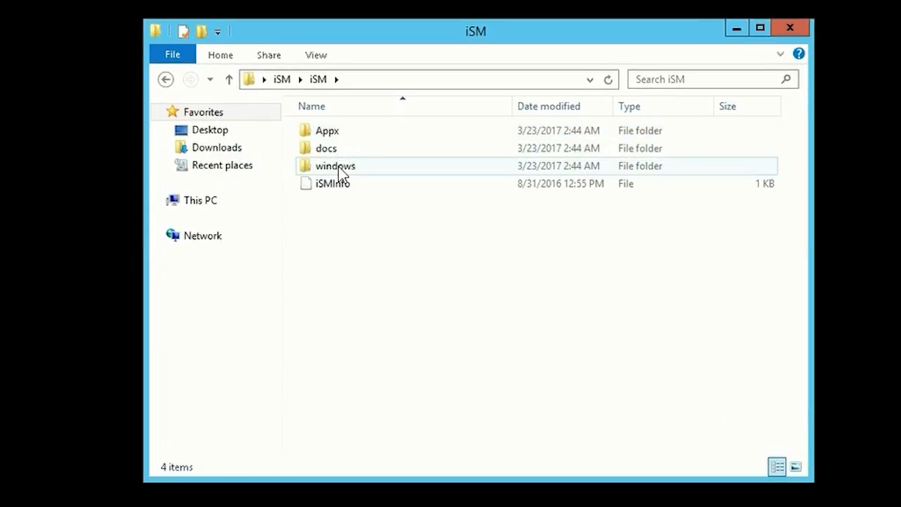
double_click(335, 166)
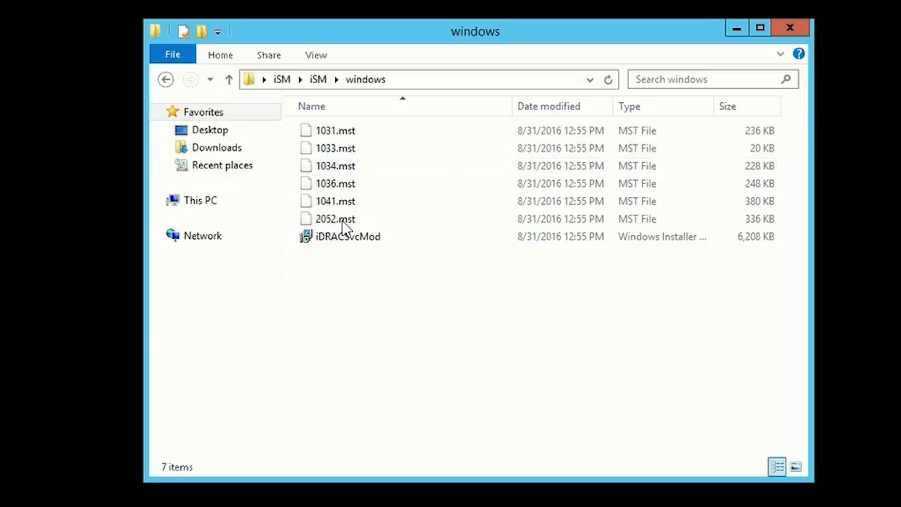
Launch iDRACSvcMod, accept the license terms and choose the Custom setup type.
double_click(348, 236)
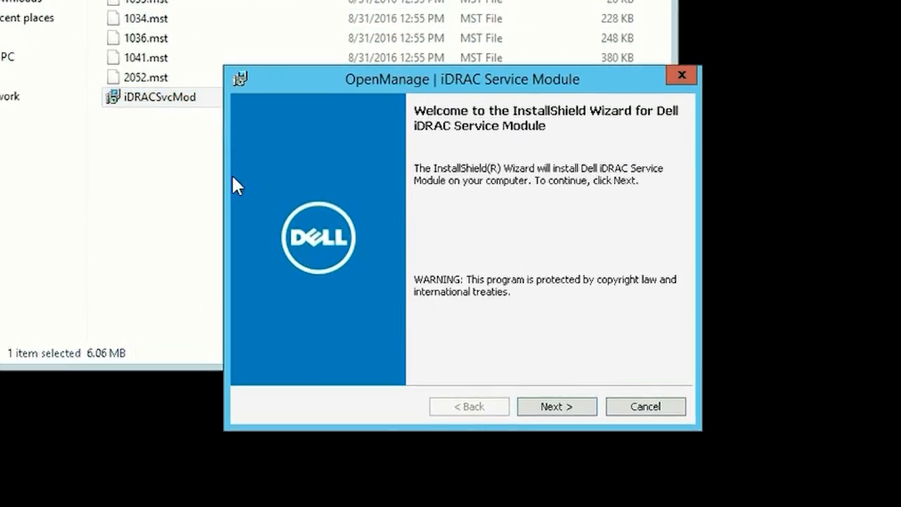
click(556, 405)
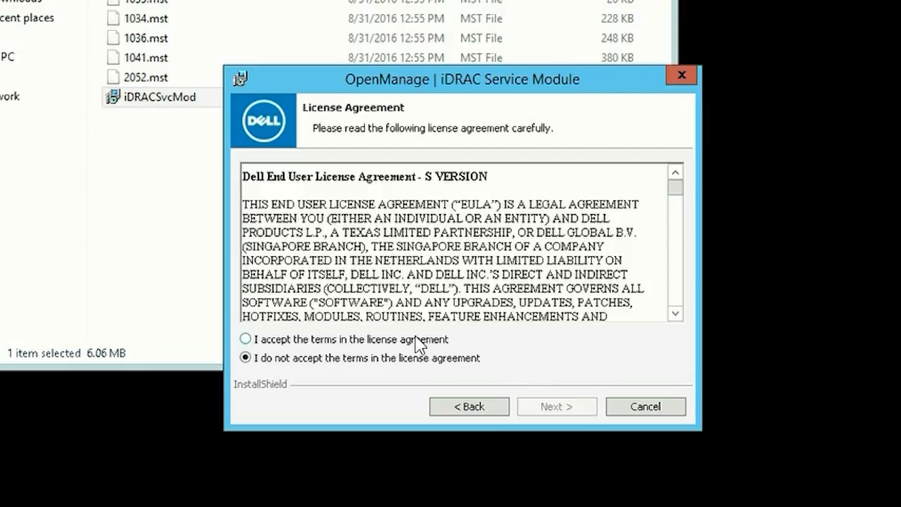
click(245, 338)
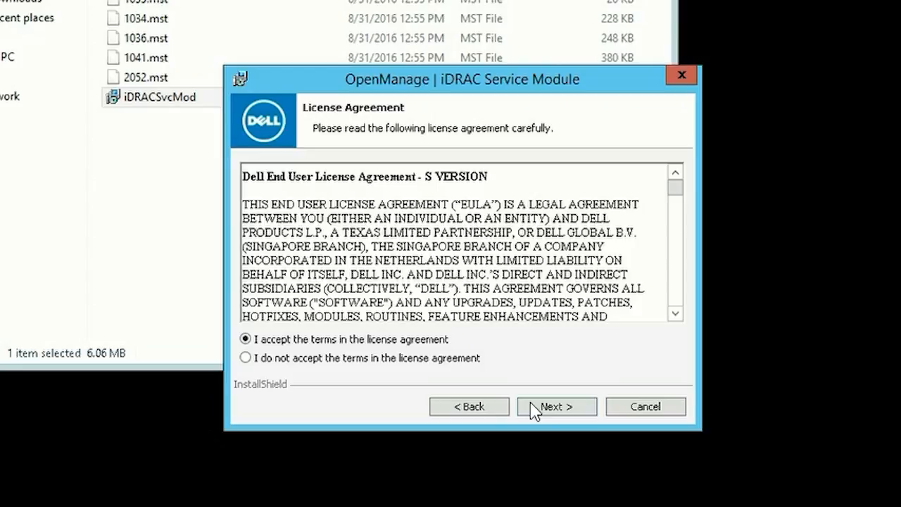
click(556, 405)
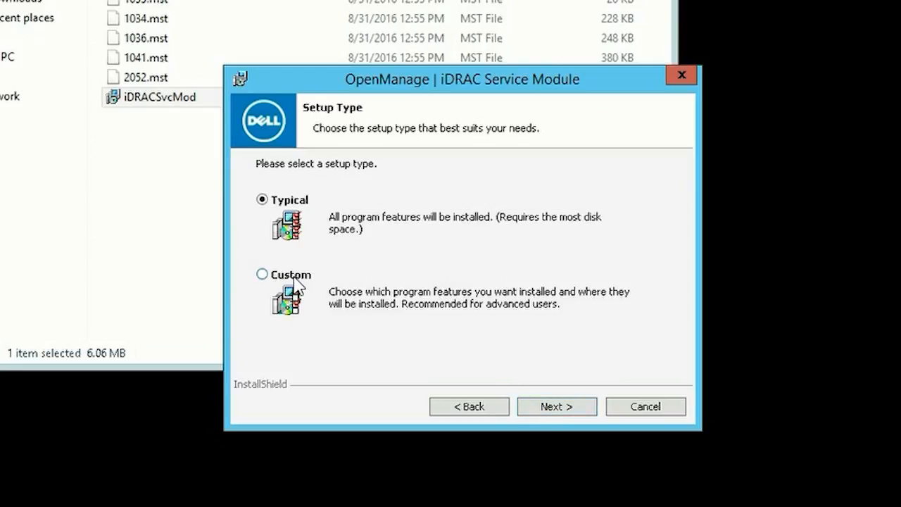
click(262, 273)
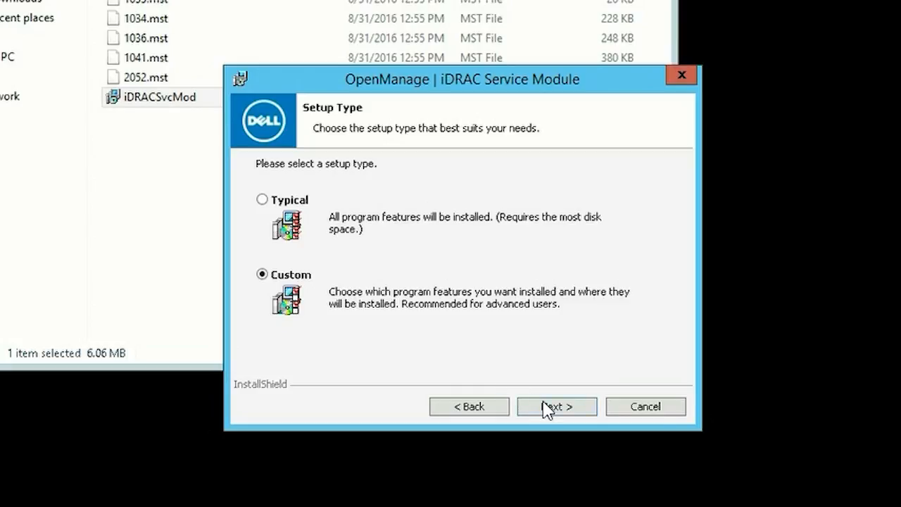
Set the iDRAC access via Host OS feature to be enabled on the local machine and continue.
click(556, 405)
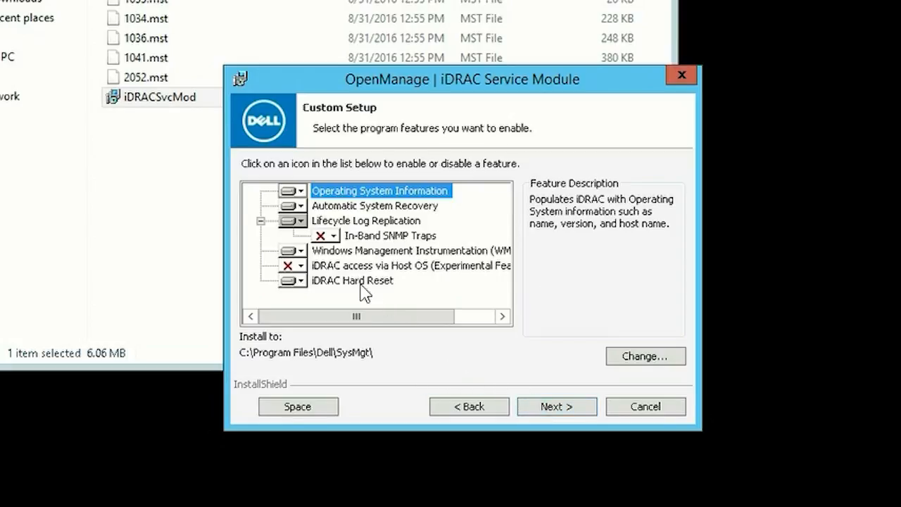
click(301, 264)
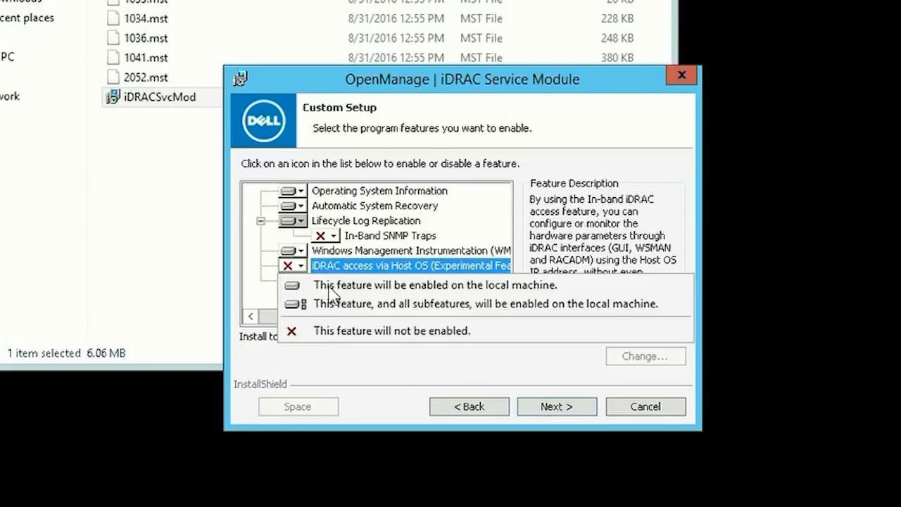
mouse_move(373, 295)
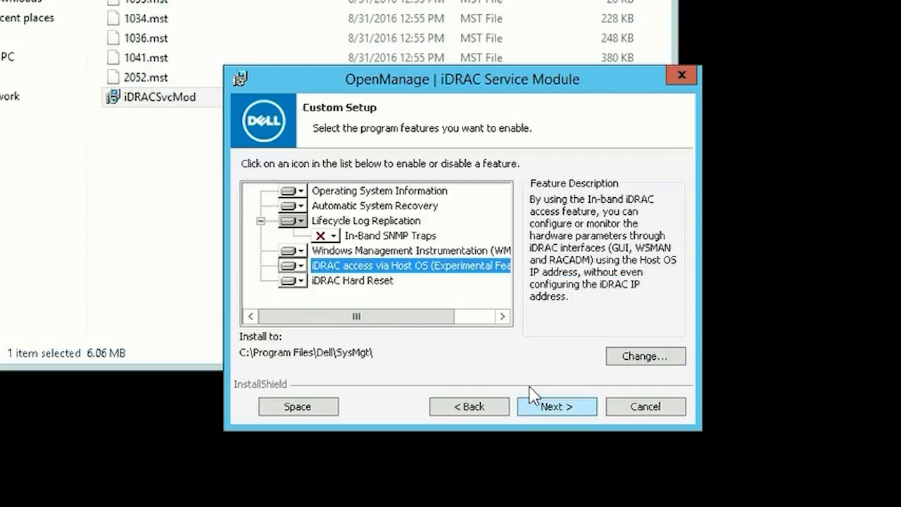
click(556, 405)
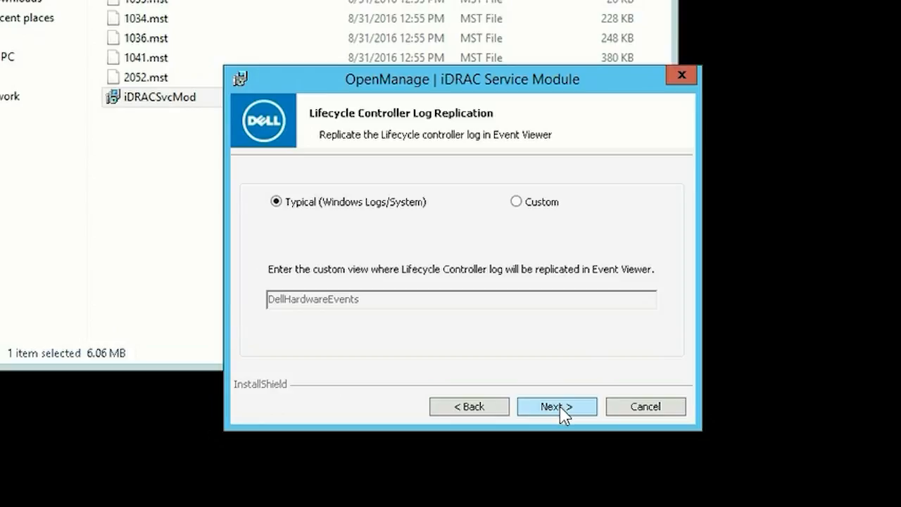
Keep typical Lifecycle Controller log replication and the default port 1266.
click(556, 406)
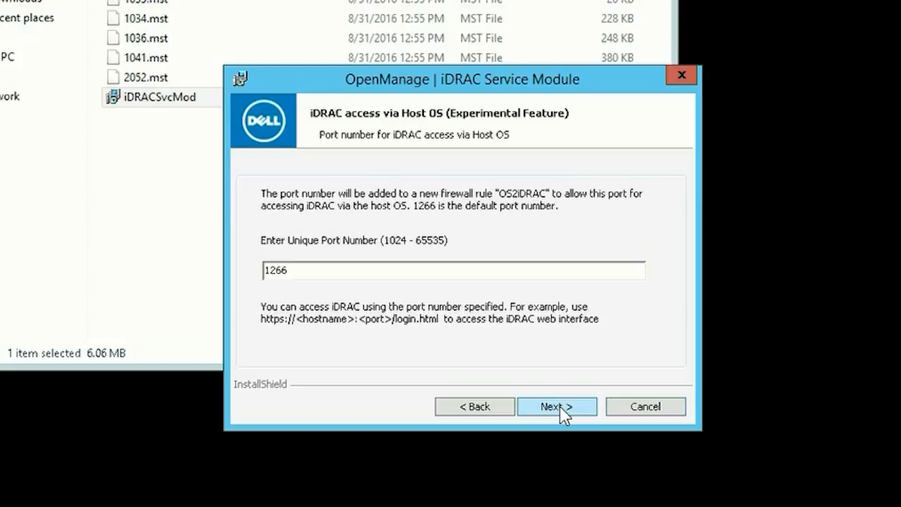
click(556, 406)
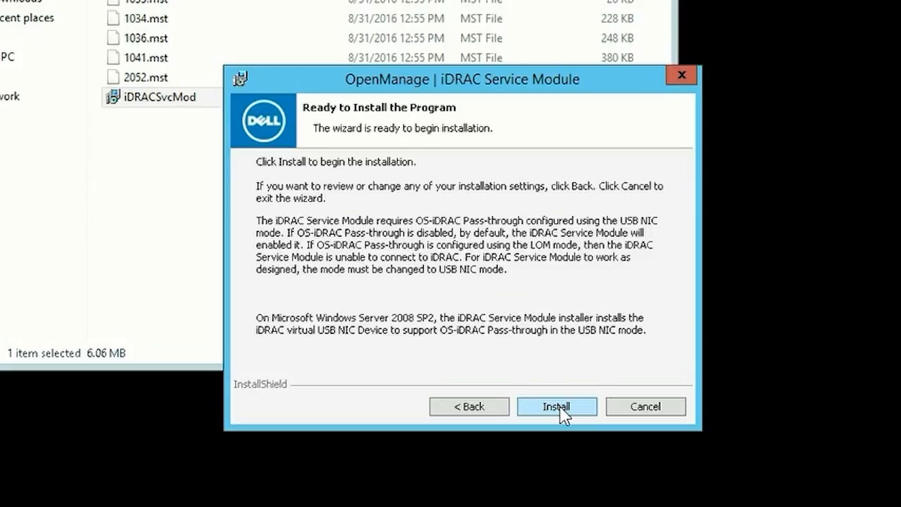
Run the iDRAC Service Module installation and finish the completed wizard.
click(556, 406)
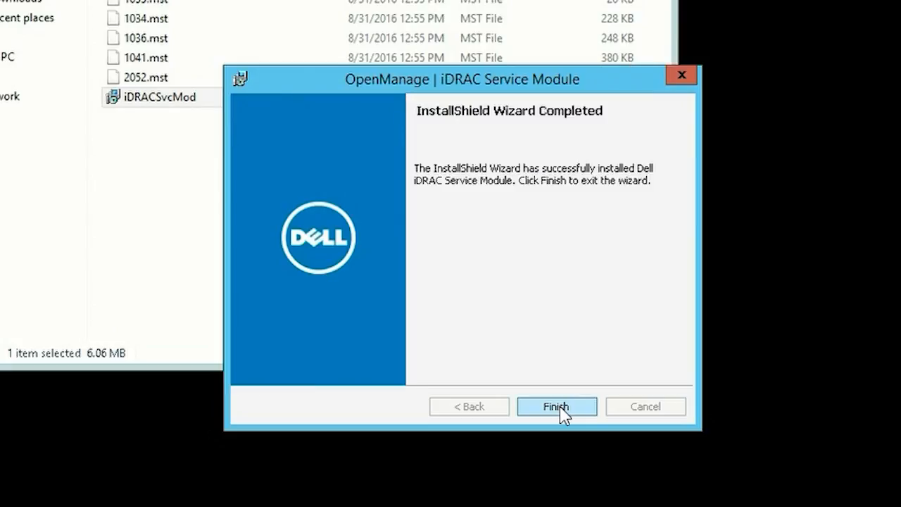
click(556, 405)
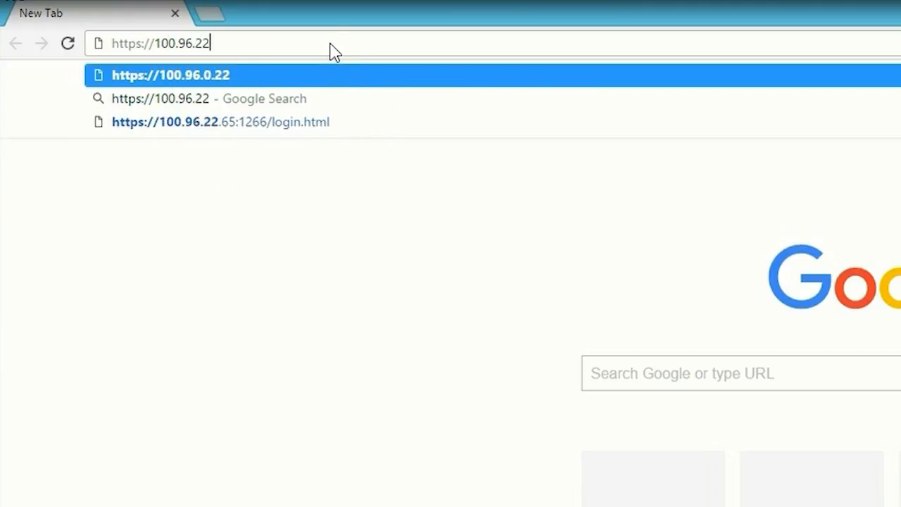
text(.165:)
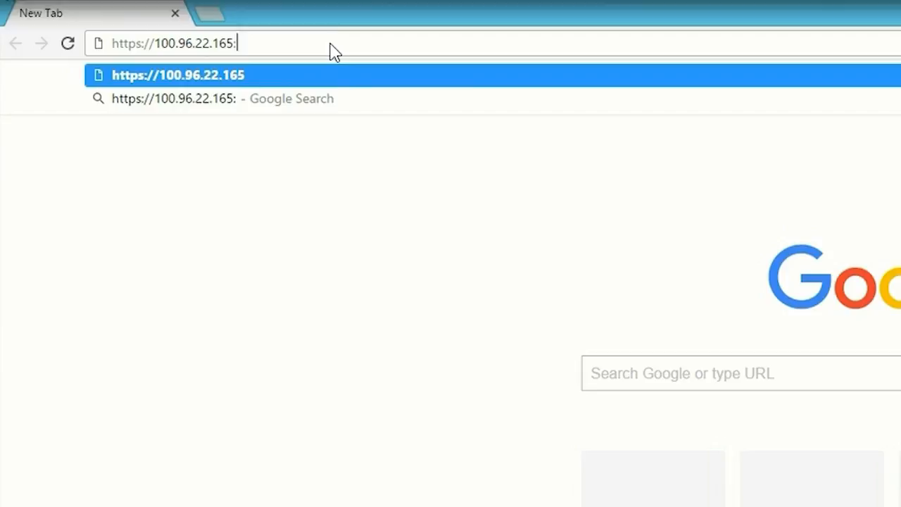
text(1266/)
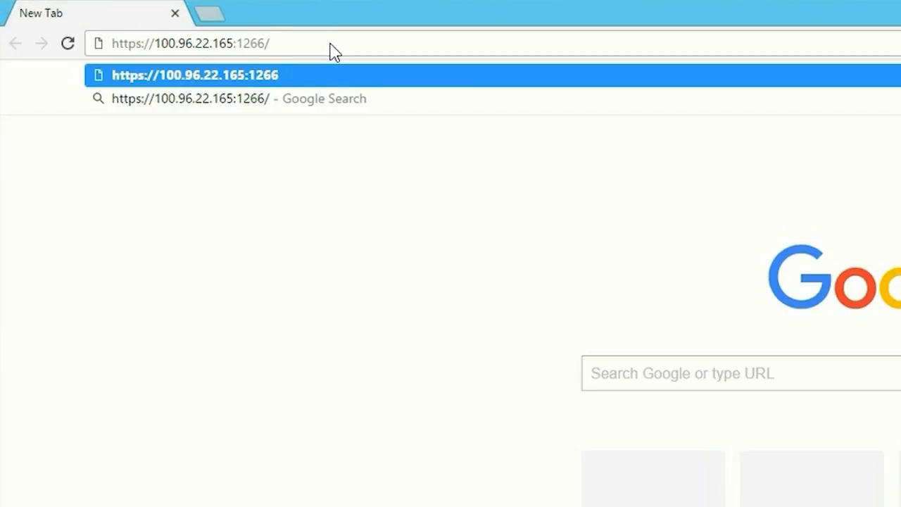
text(/login.htm)
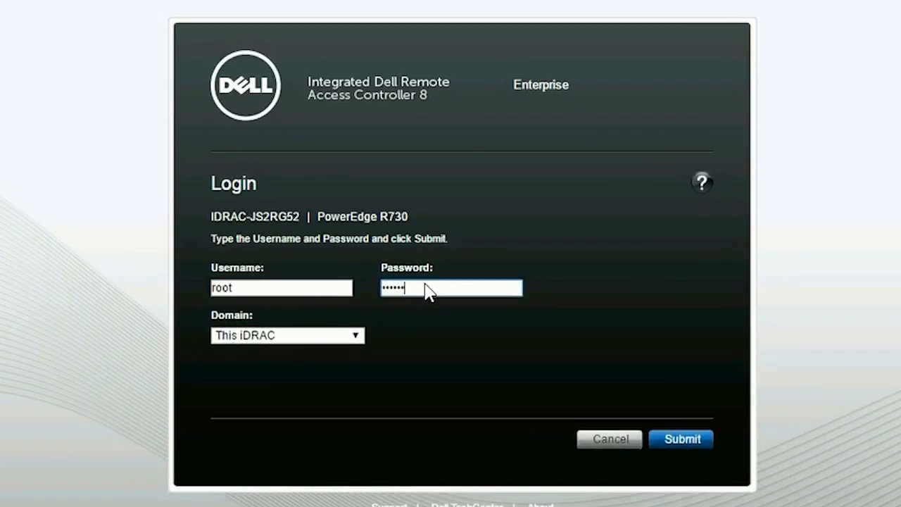
Submit the iDRAC 8 login with the root credentials.
click(681, 439)
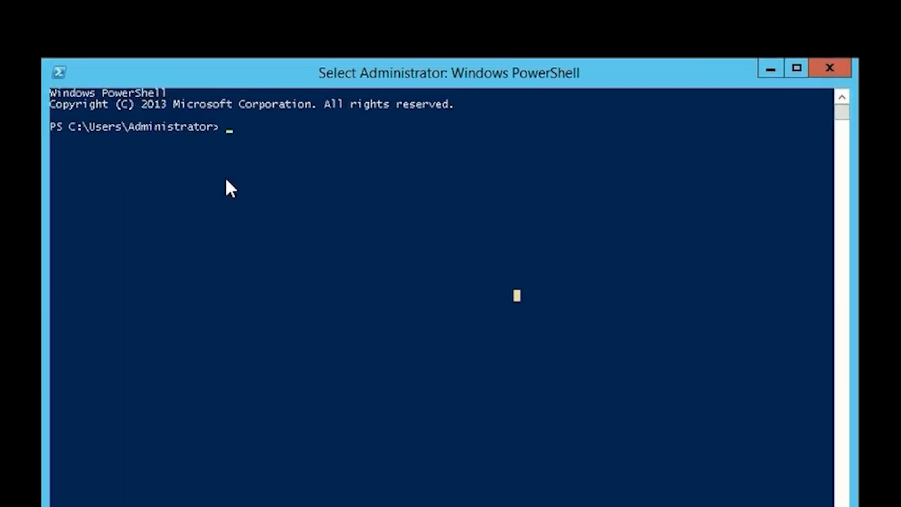
Enter Enable-iDRACAccessHostRoute -Status get at the PowerShell prompt.
text(Enable-)
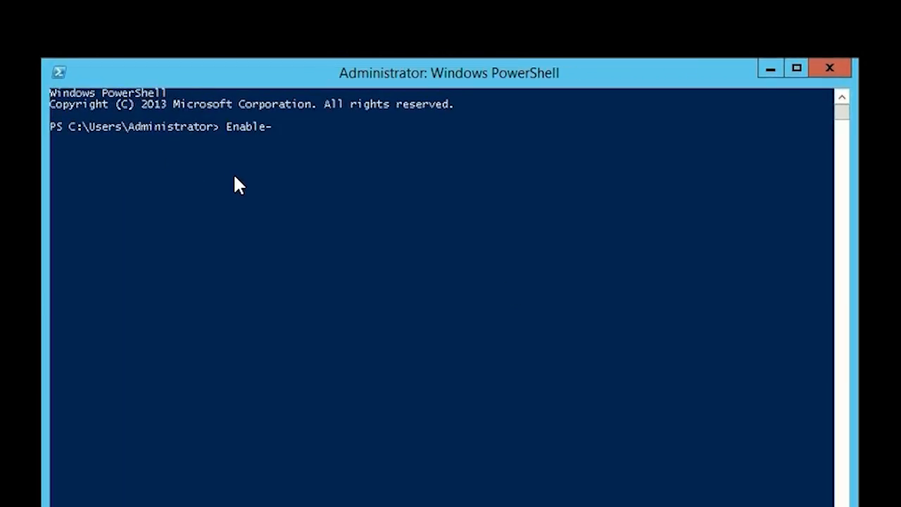
text(iDRACAccessHostRoute -)
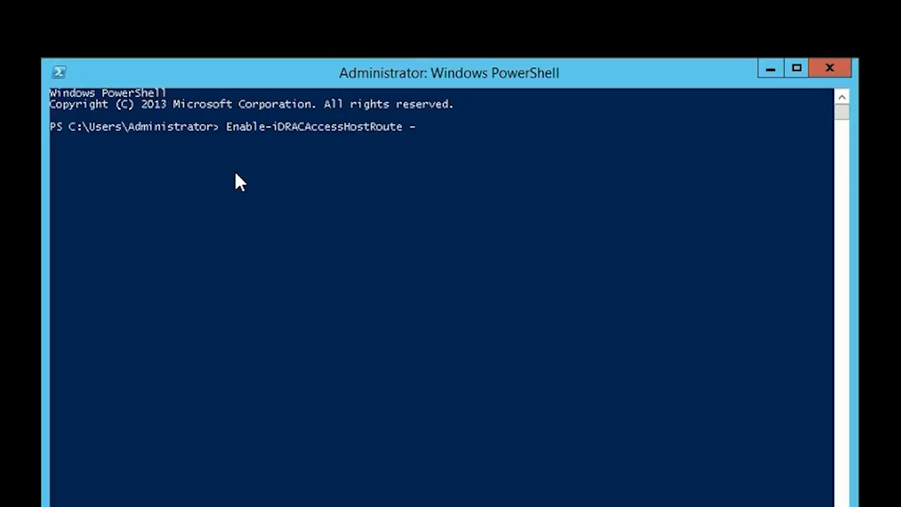
text(Status ge)
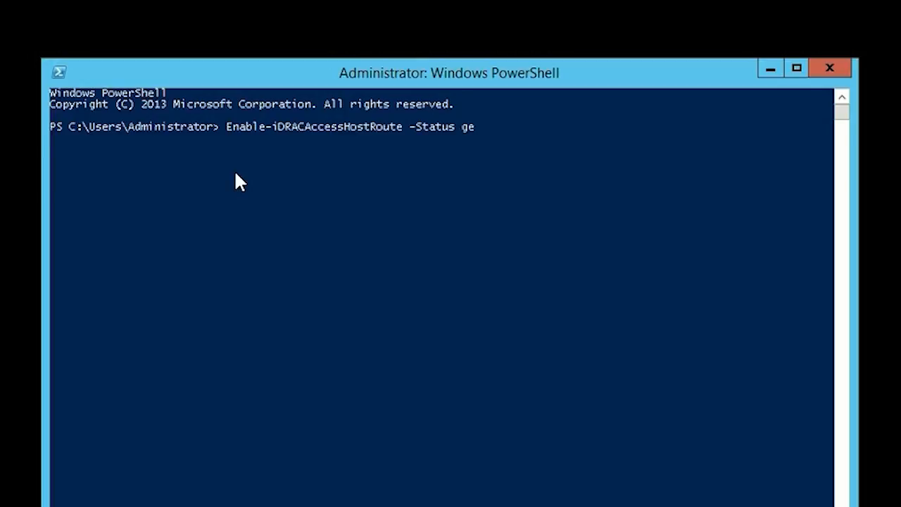